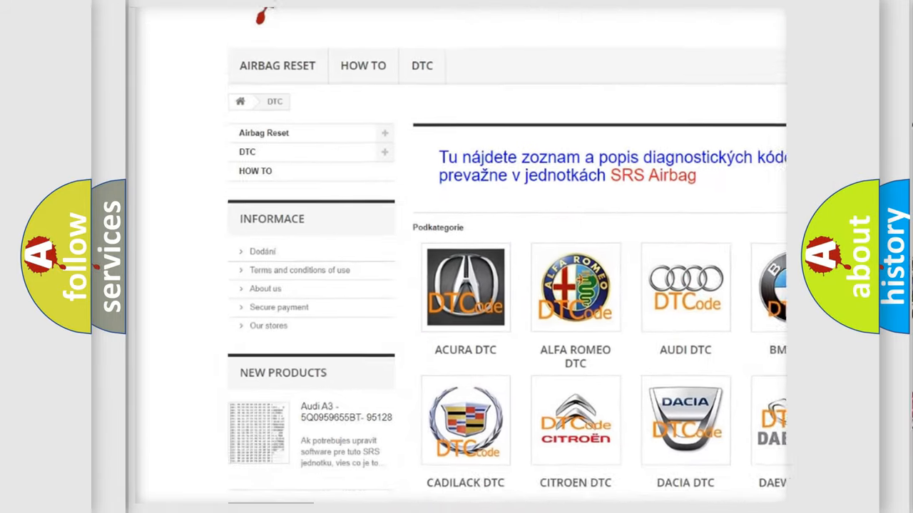
{"action": "scroll", "scroll_direction": "down", "scroll_amount": 3}
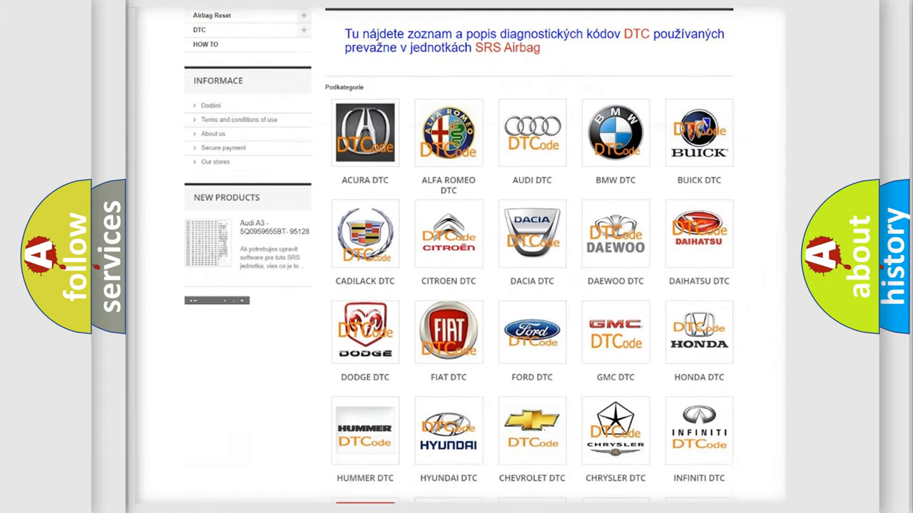
{"action": "scroll", "scroll_direction": "down", "scroll_amount": 3}
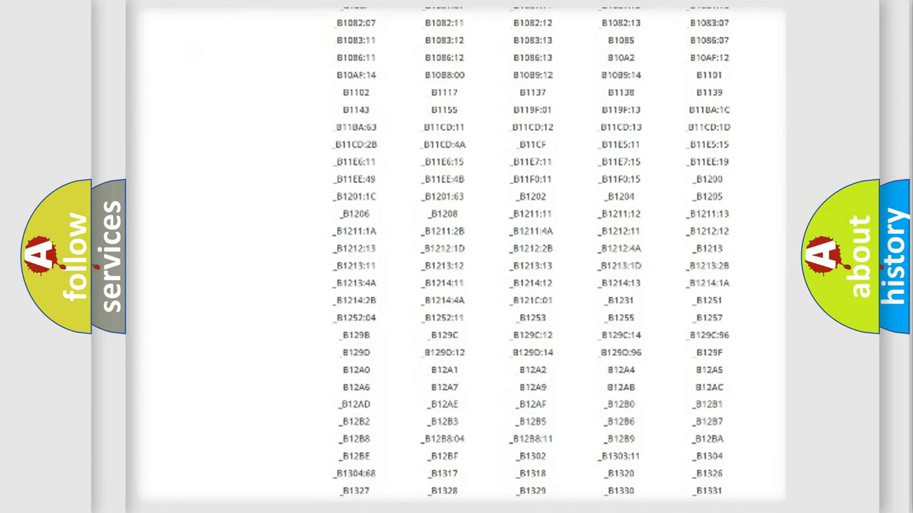
{"action": "scroll", "scroll_direction": "down", "scroll_amount": 3}
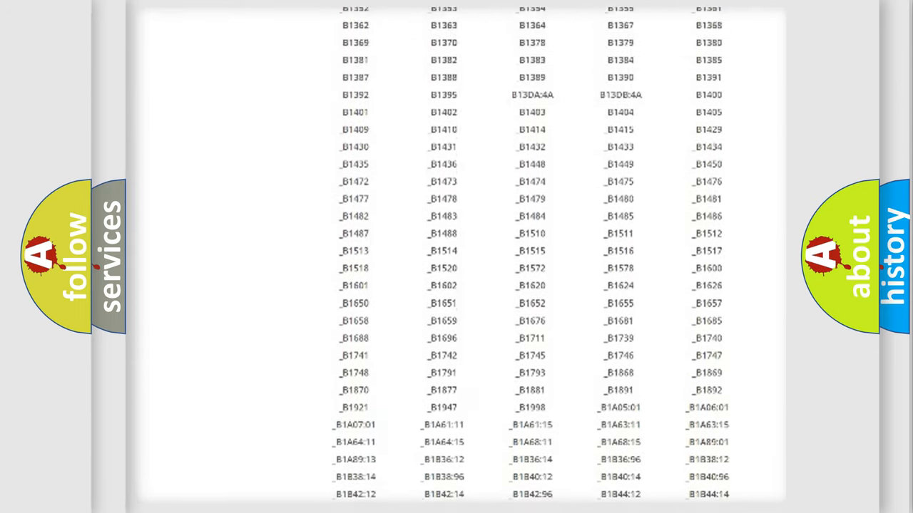
{"action": "scroll", "scroll_direction": "up", "scroll_amount": 3}
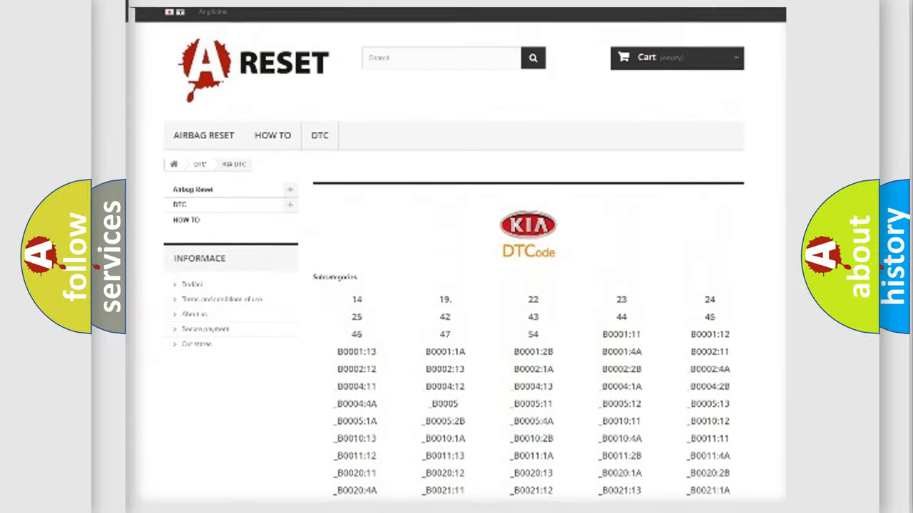